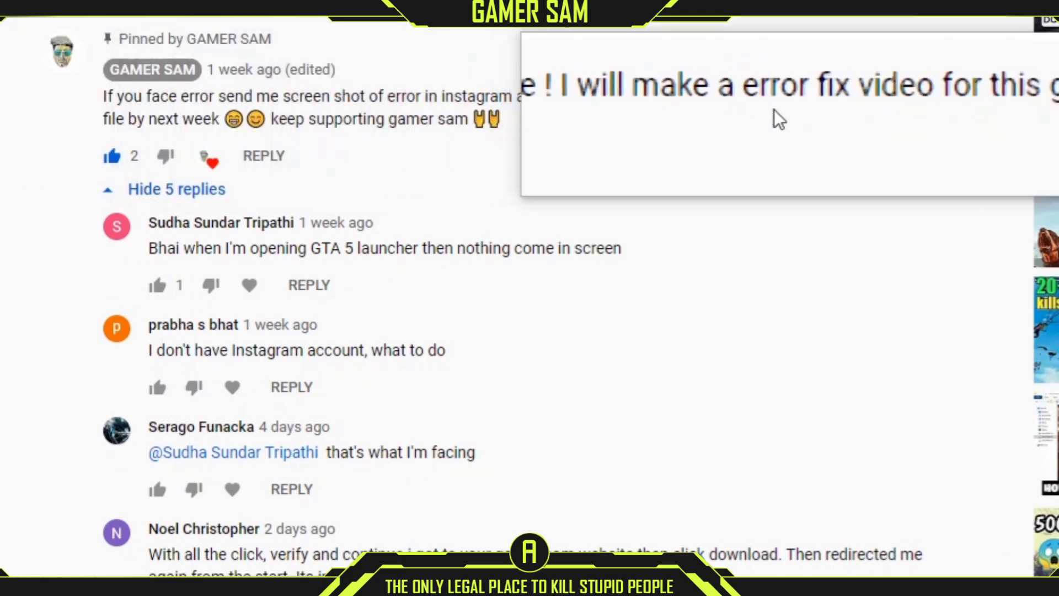
- Collapse the pinned comment's five replies and scroll through viewer comments about GTA 5 errors
click(177, 189)
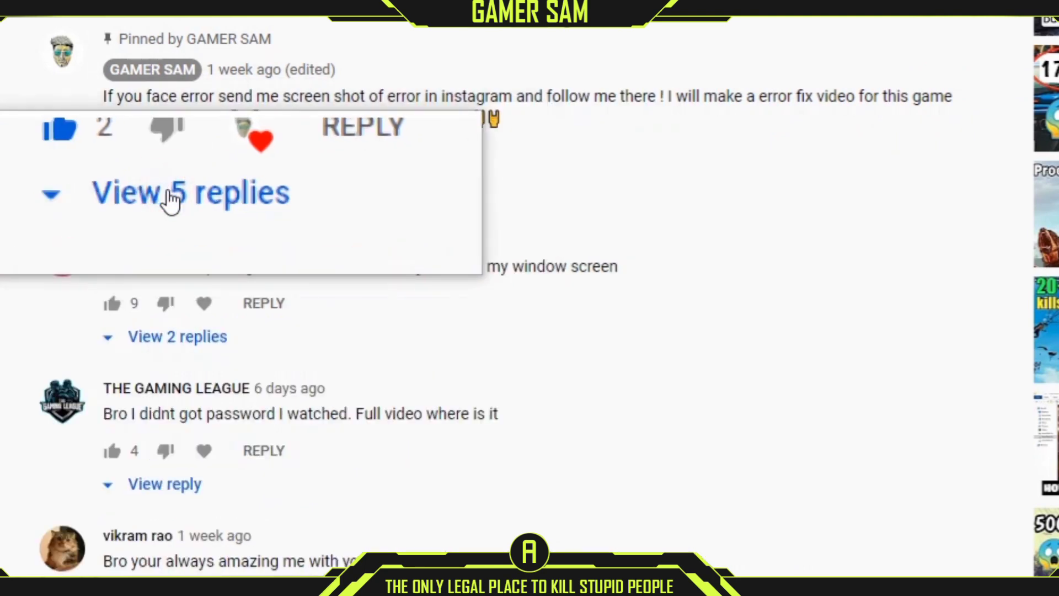
mouse_move(165, 133)
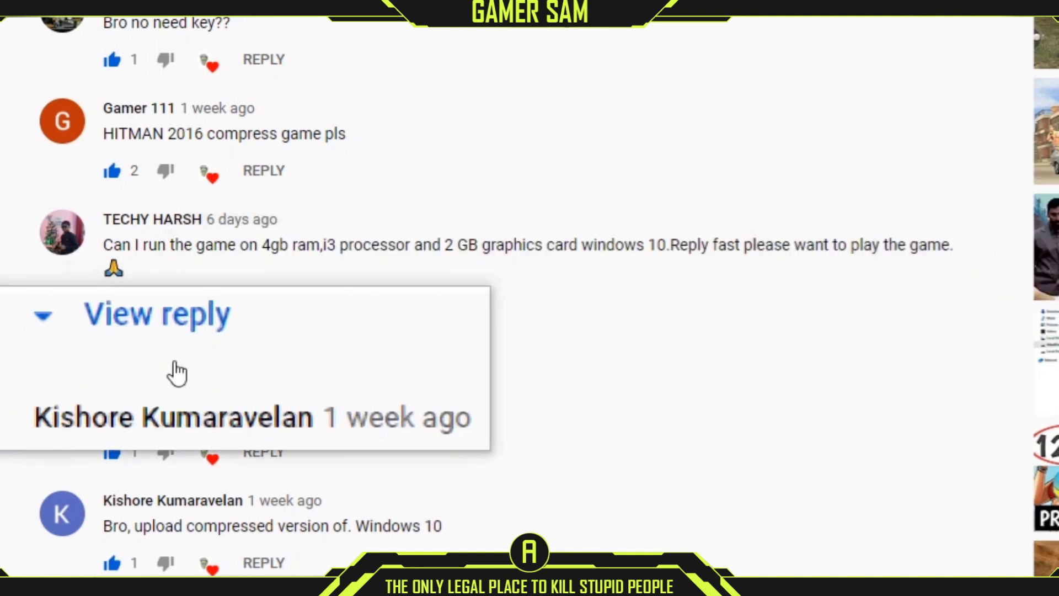
scroll(down, 3)
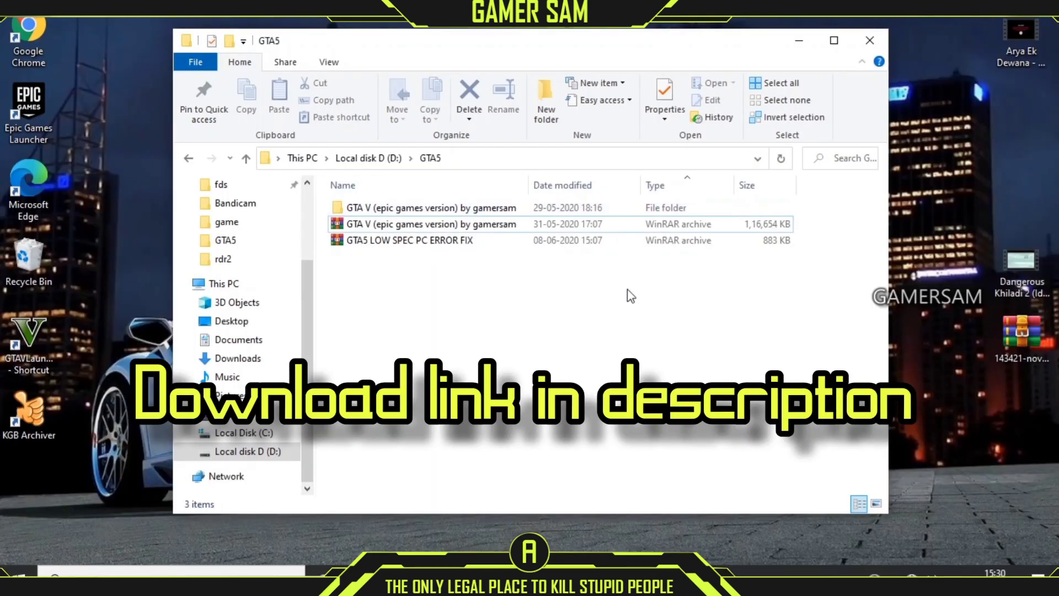
- Copy the GTA5 LOW SPEC PC ERROR FIX archive and paste it into the gamersam game folder
right_click(410, 240)
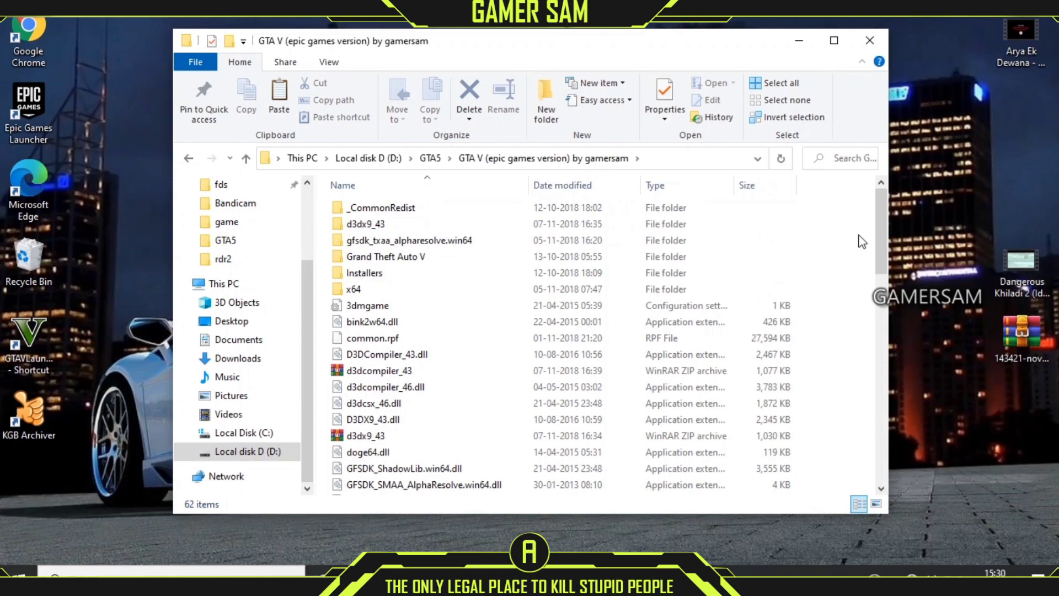
click(375, 394)
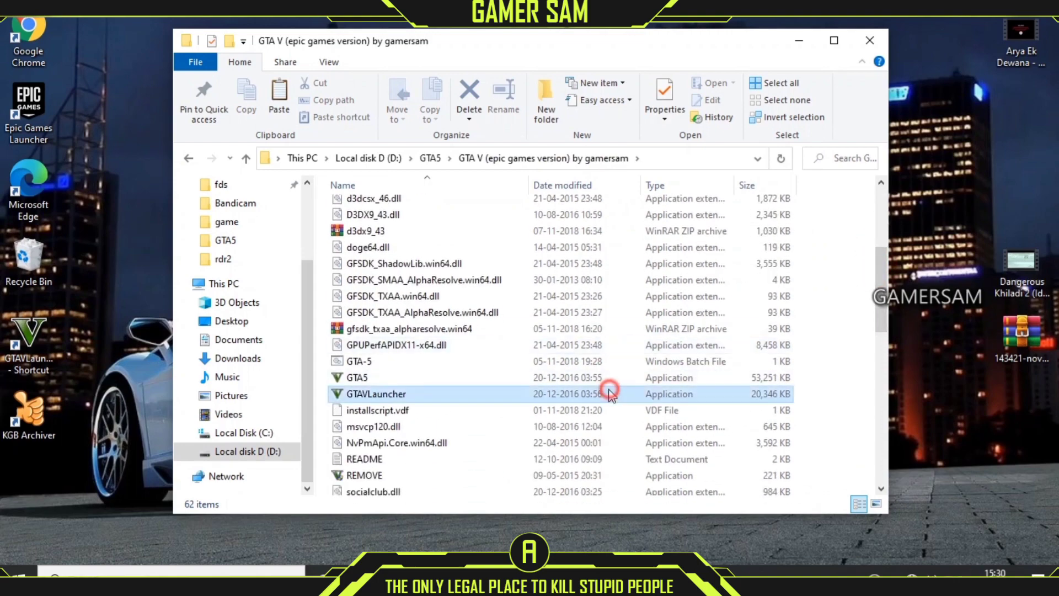
click(375, 394)
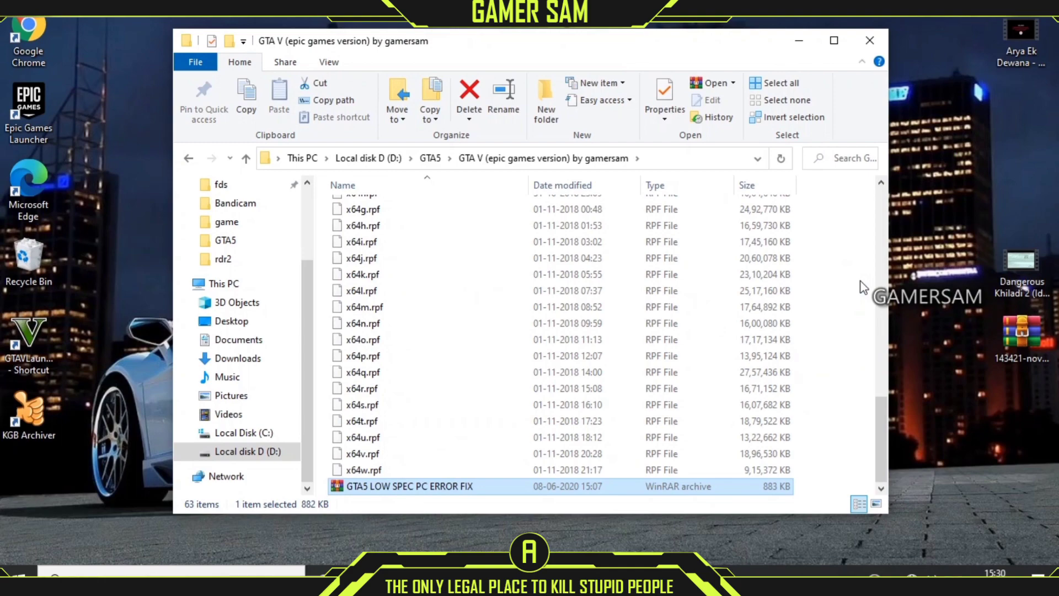
- Extract the password-protected fix archive and review Extras Files, FPS booster and Ultra Low Settings Config
right_click(409, 485)
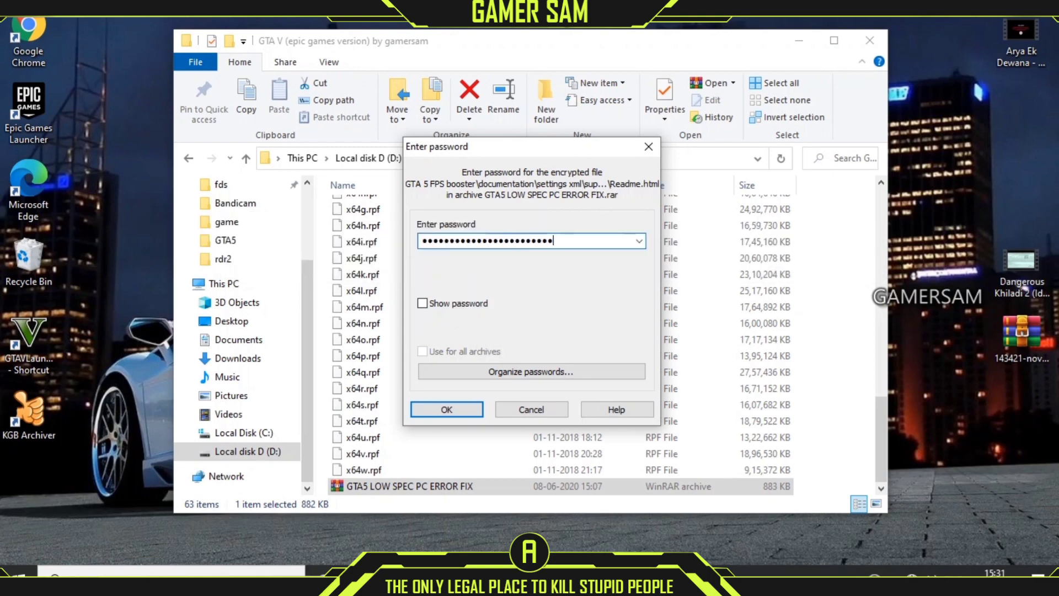
click(445, 409)
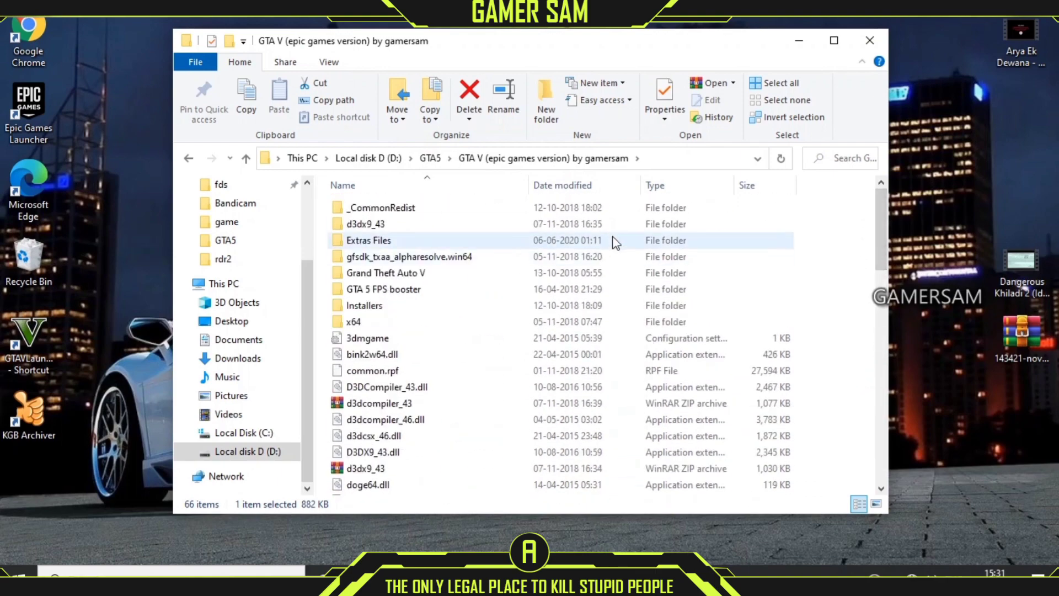
click(384, 289)
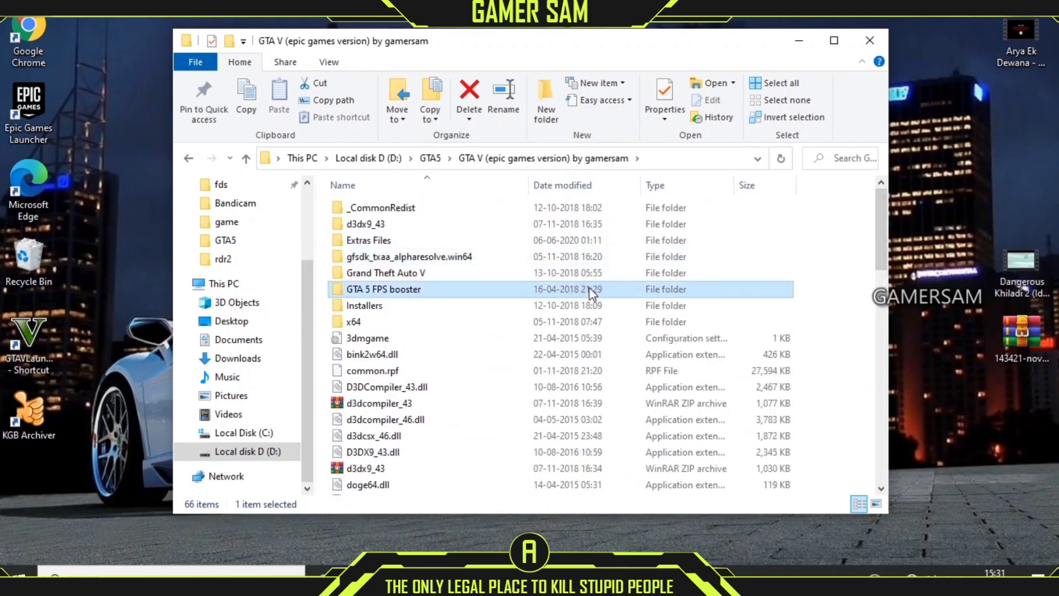
scroll(down, 3)
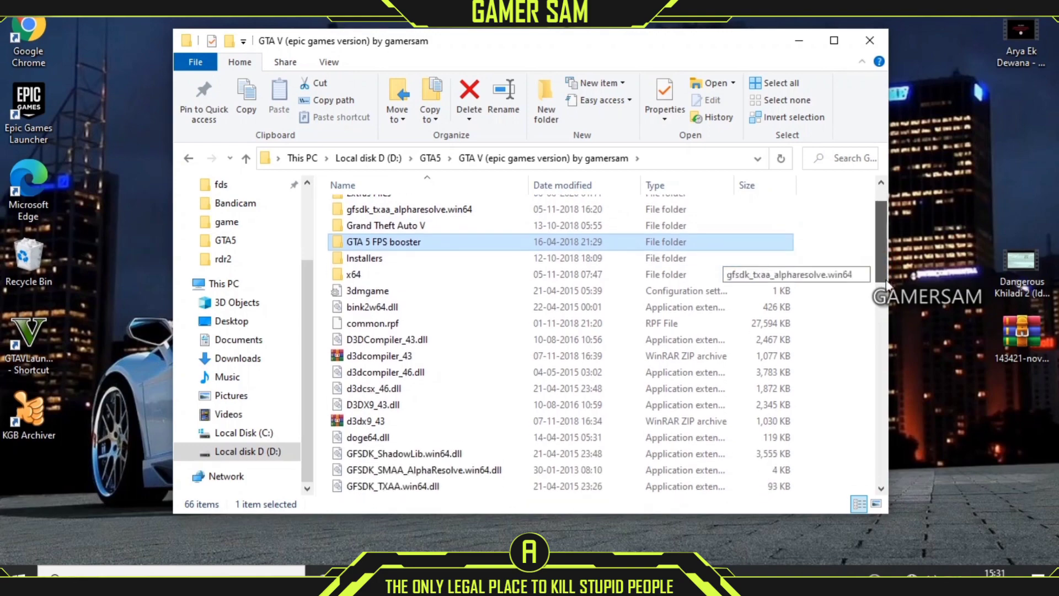
scroll(down, 3)
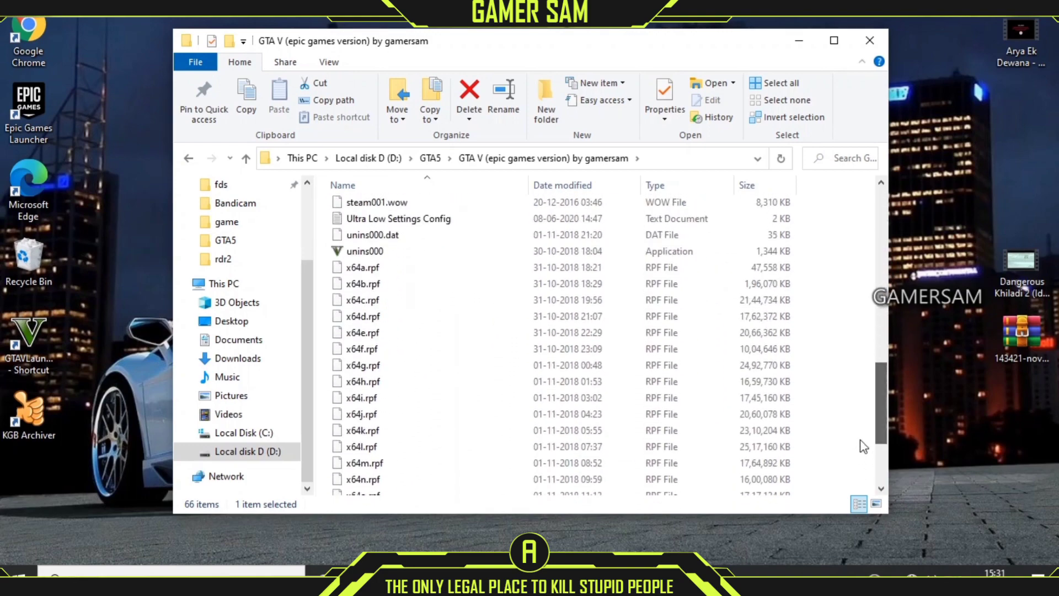
click(398, 219)
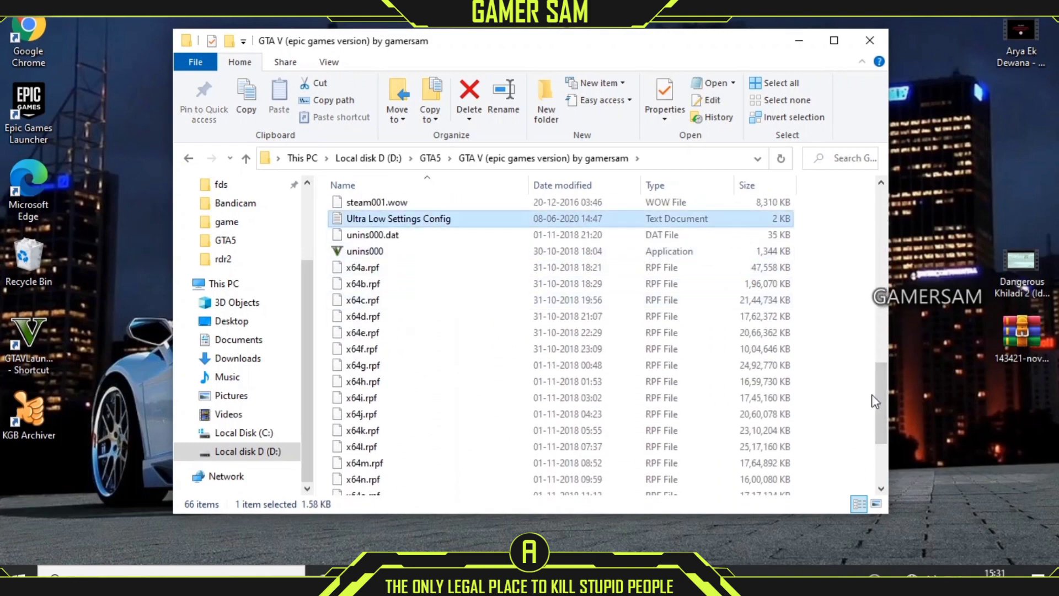
scroll(down, 3)
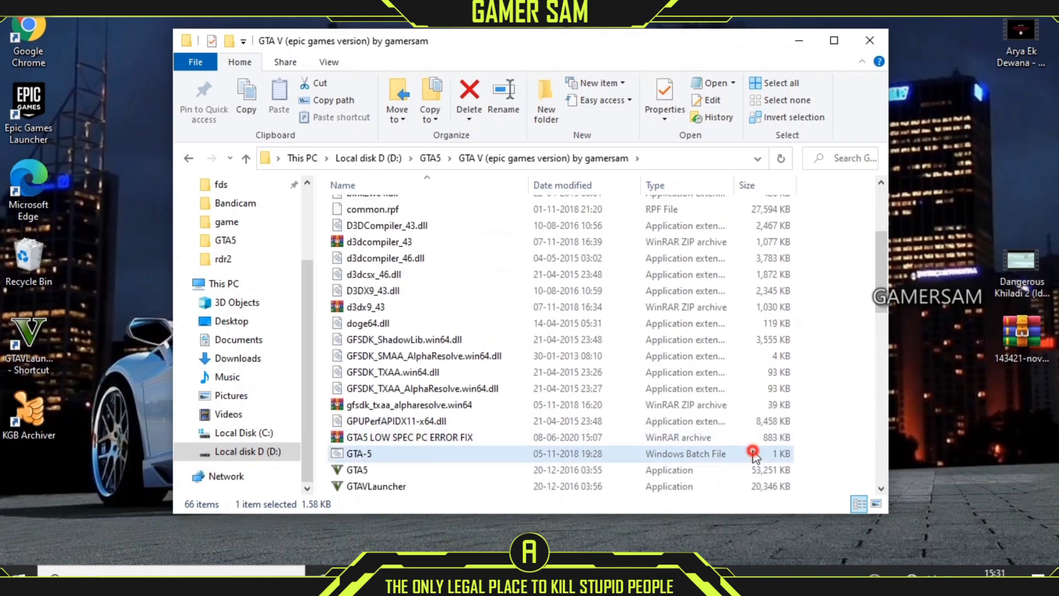
click(358, 453)
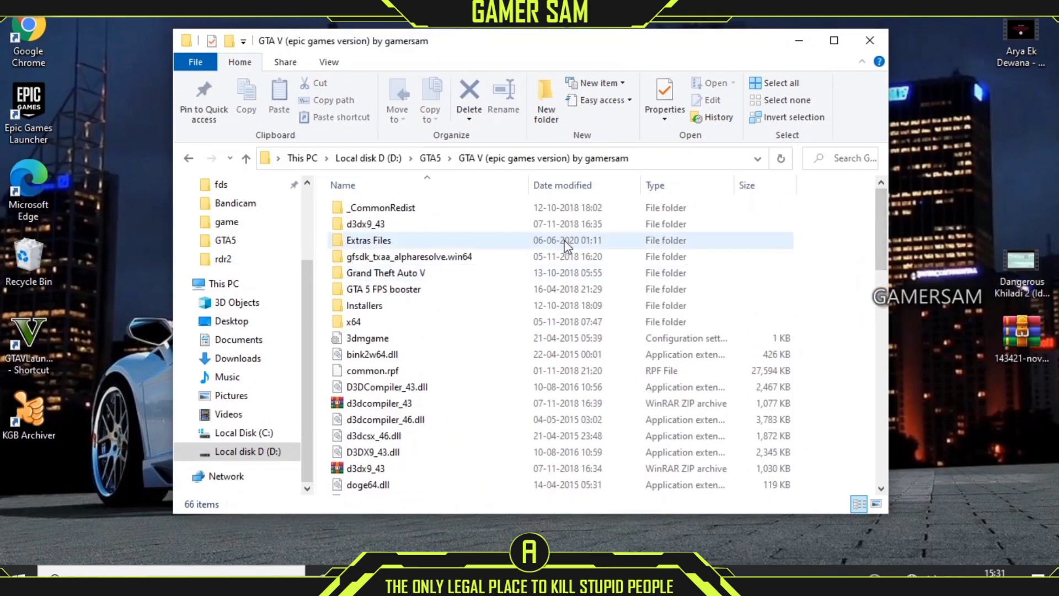
- Copy the three Extras Files items back into the main game folder
double_click(368, 240)
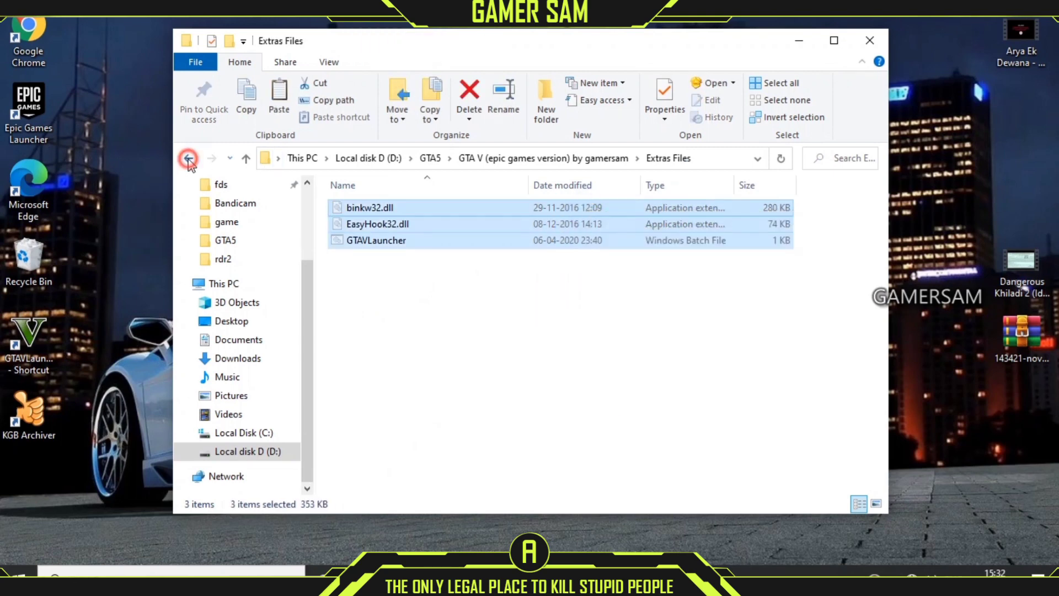
click(189, 158)
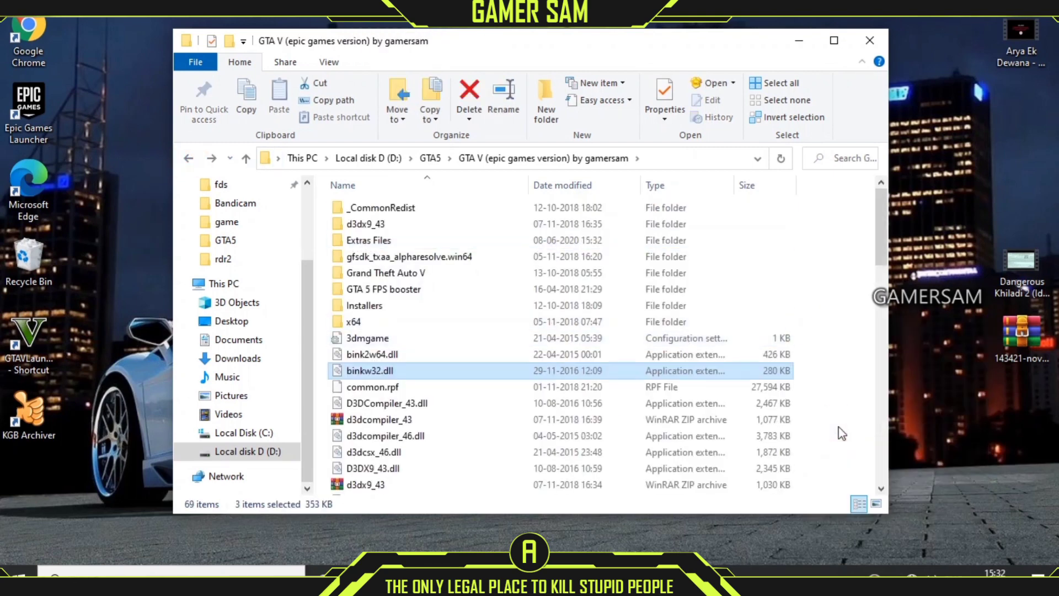
scroll(down, 3)
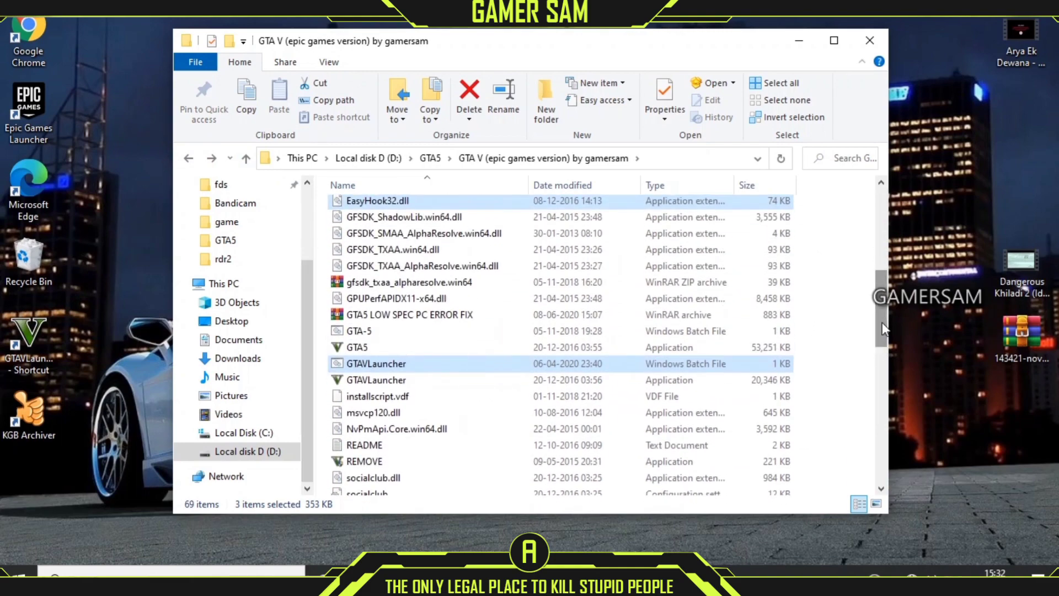
- Run the new GTAVLauncher batch script, then open the GTA 5 FPS booster folder
double_click(375, 379)
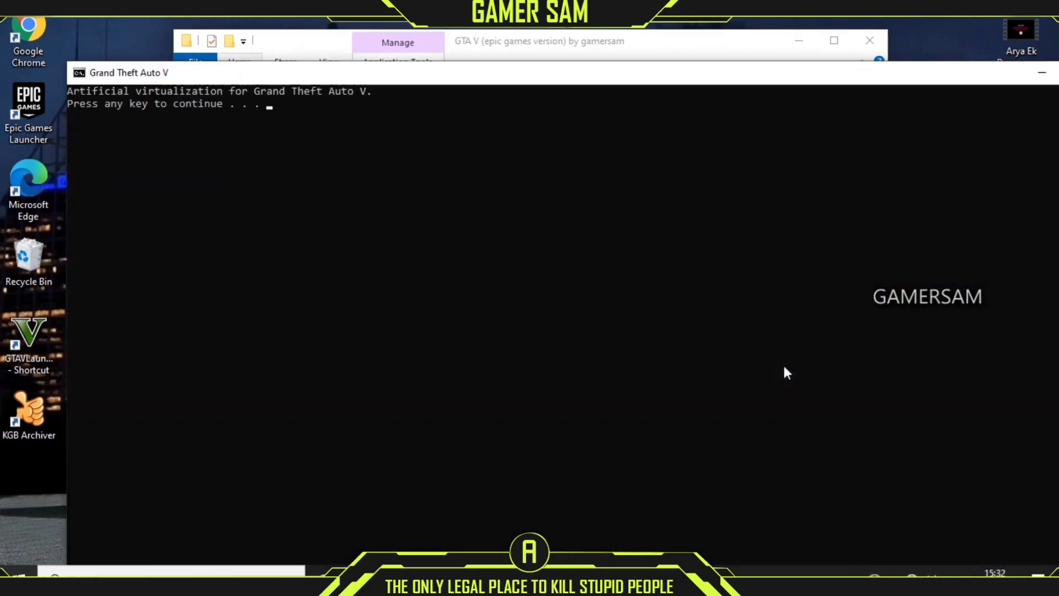
key(enter)
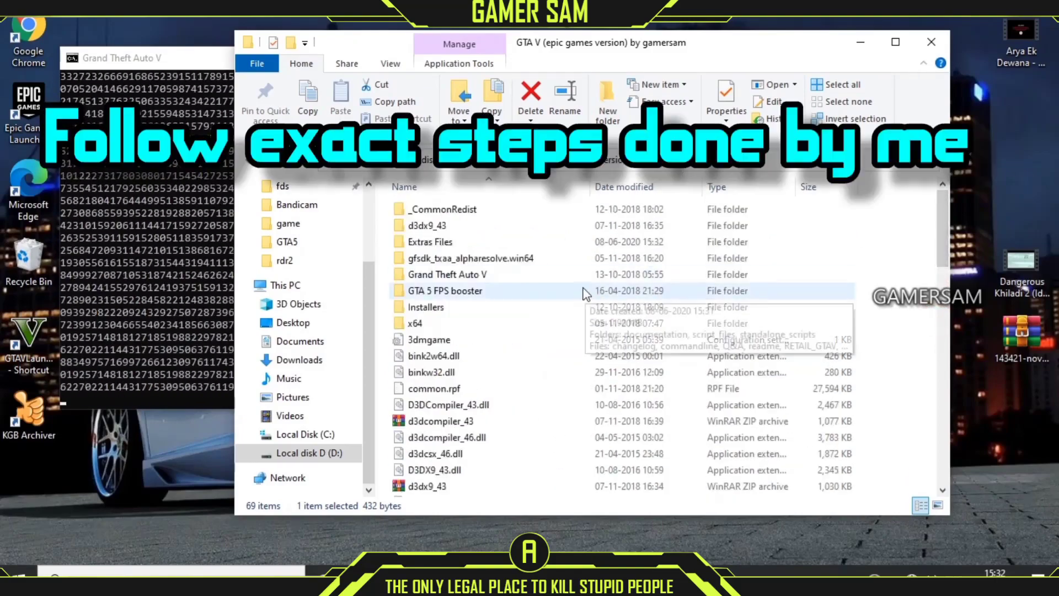
double_click(445, 290)
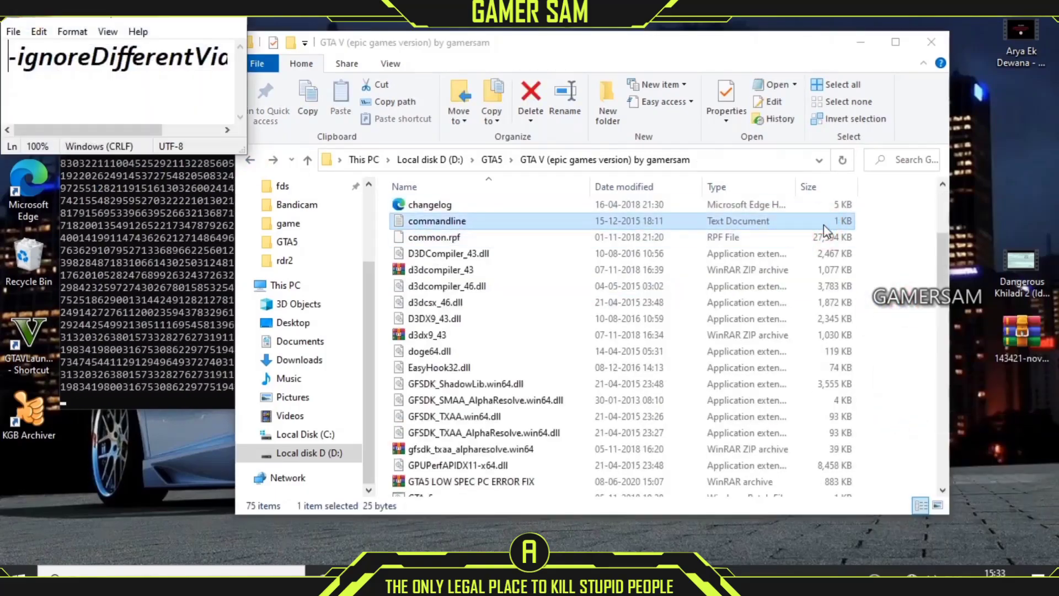
- Close Notepad showing the commandline file's -ignoreDifferentVideoCard argument
double_click(436, 221)
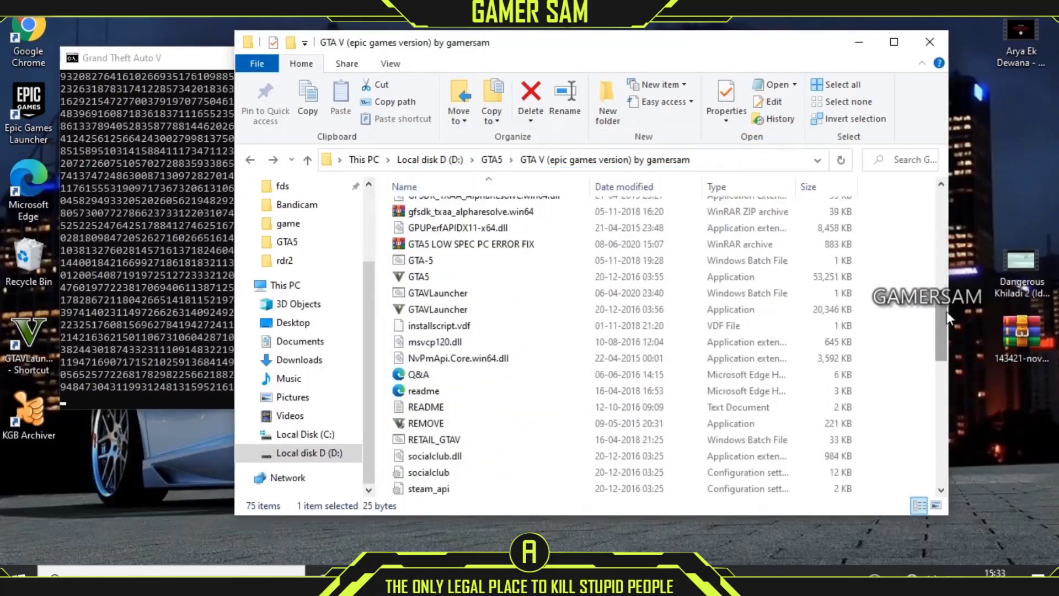
- Rename GTAVLauncher.exe to 'GTAVLauncher -ignoreDifferentVideoCard' through its Properties dialog
click(437, 309)
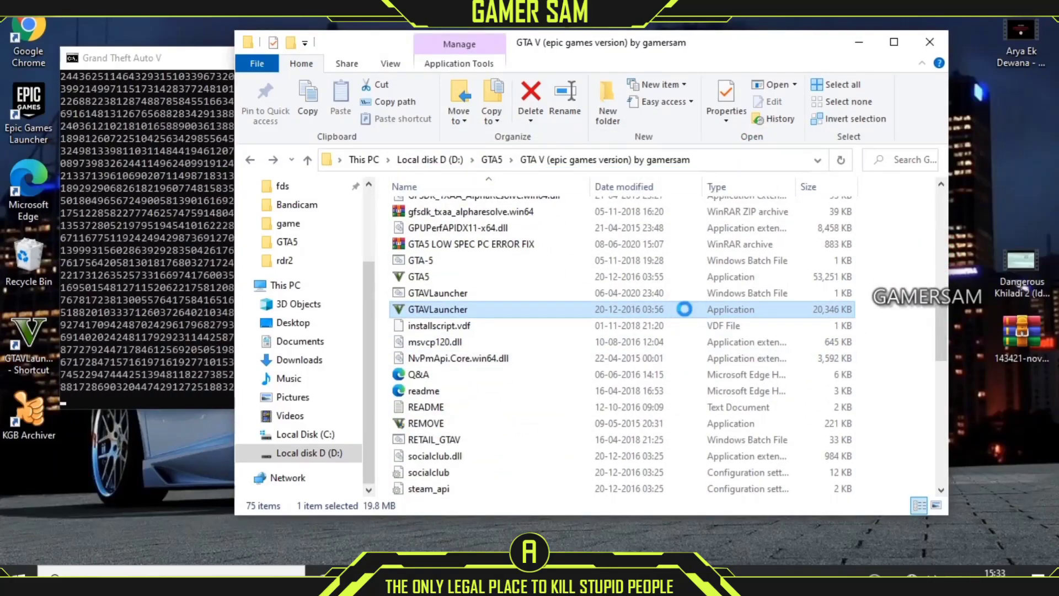
right_click(437, 310)
text(GTAVLauncher -ignoreDifferentVideoCard)
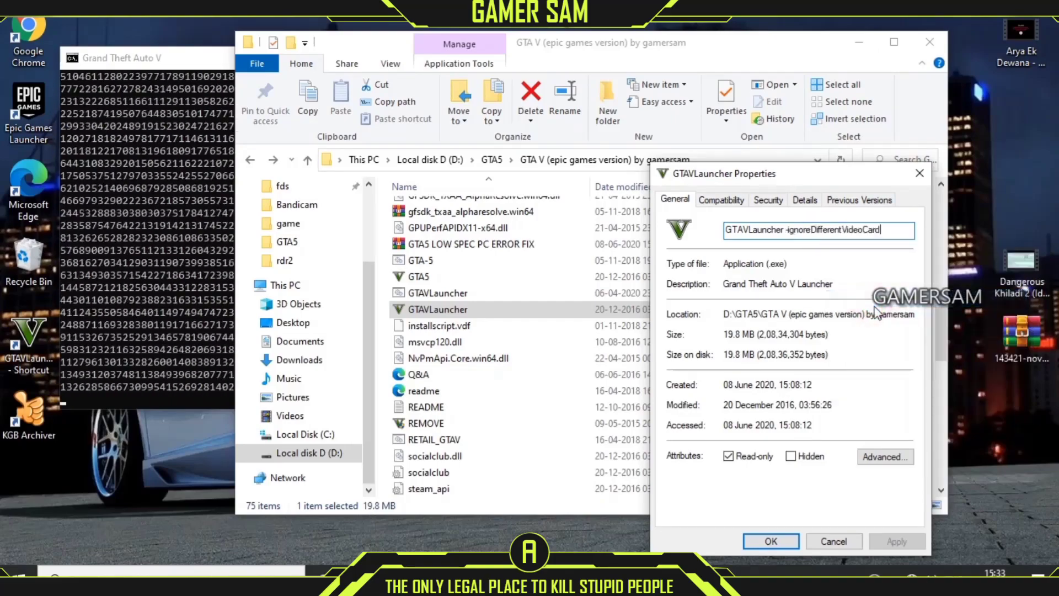
click(770, 541)
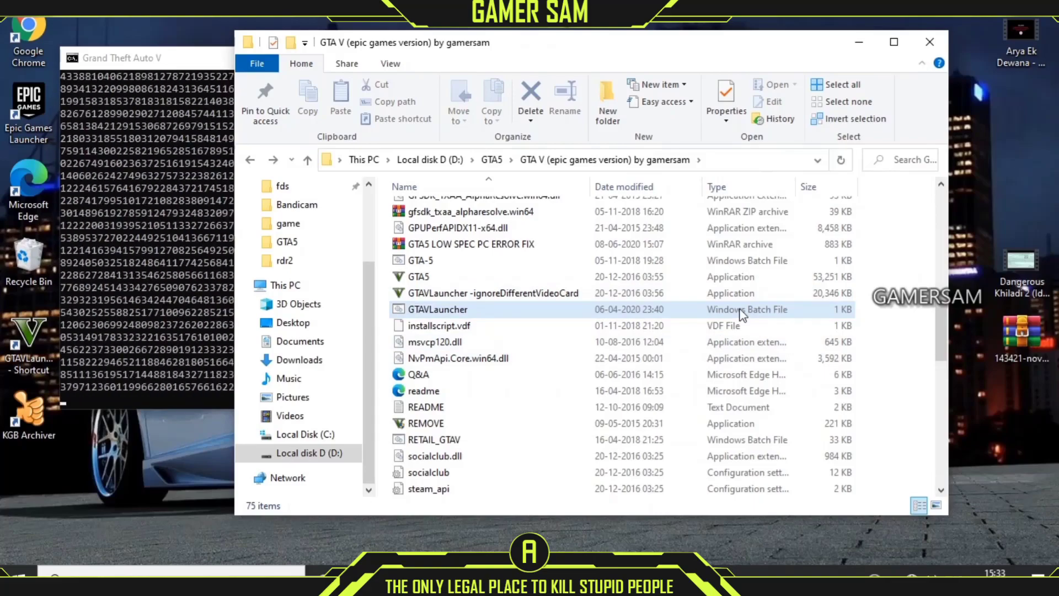
right_click(486, 293)
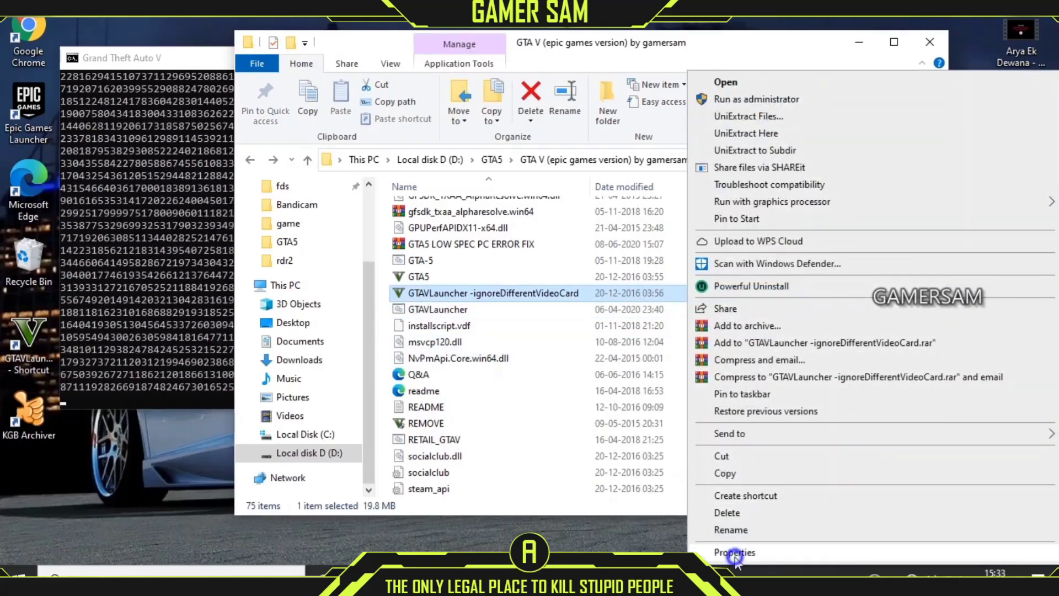
click(735, 552)
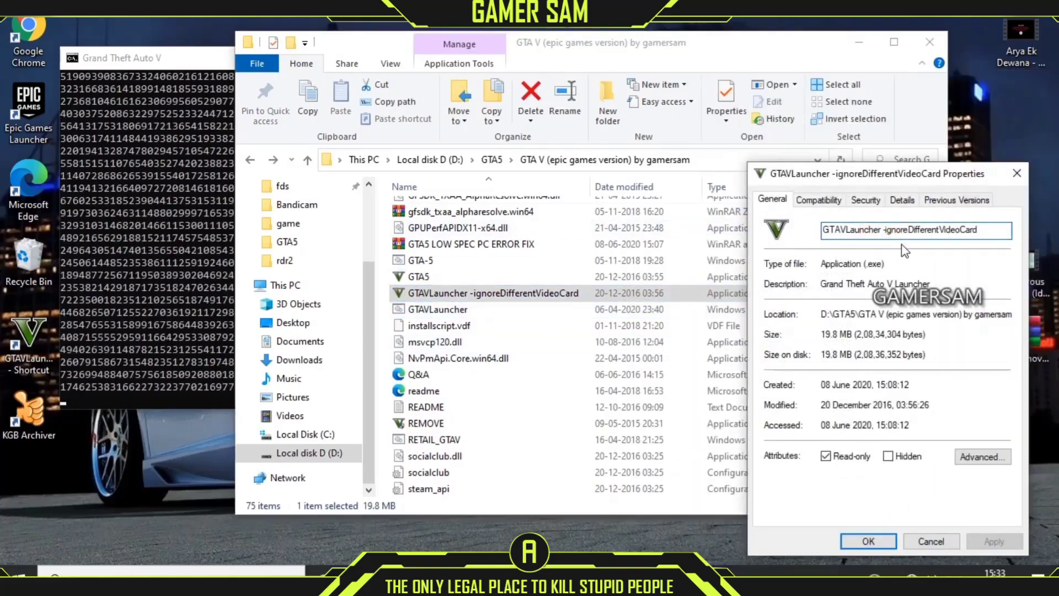
text(\)
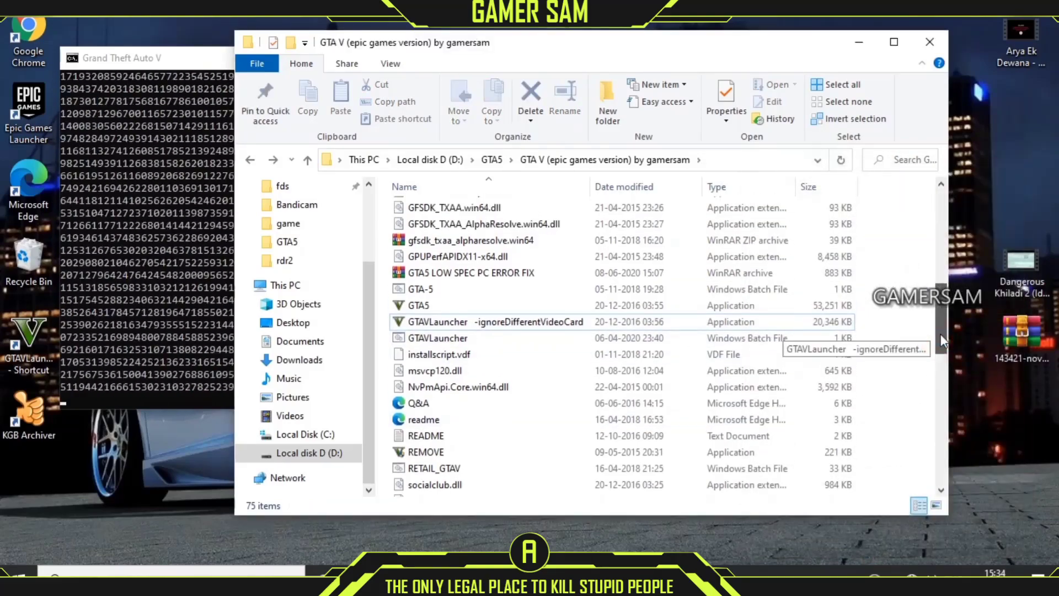
- Set the renamed launcher to run in Windows 7 compatibility mode
right_click(780, 325)
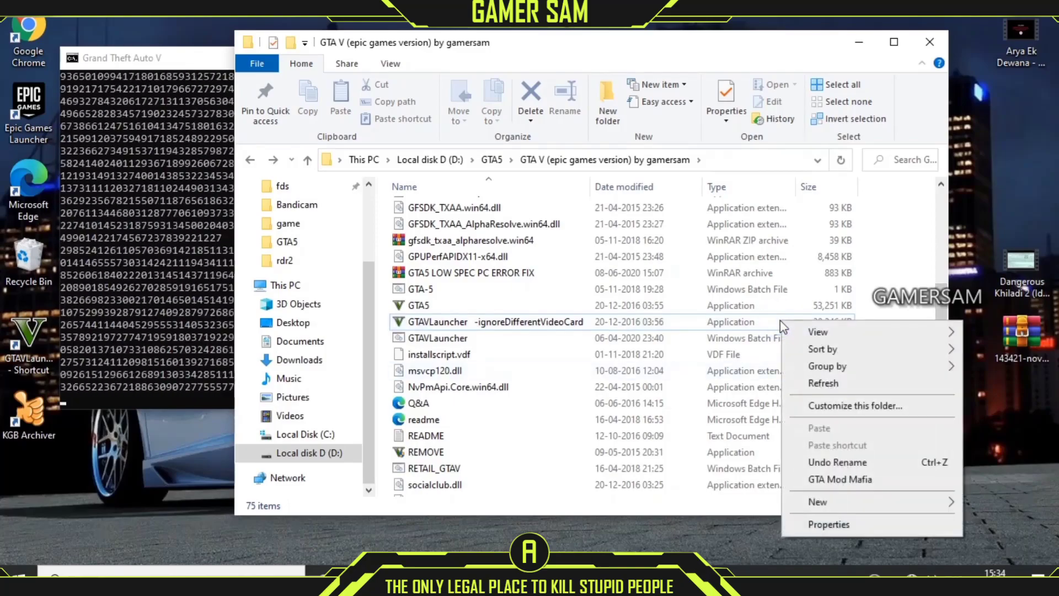
click(828, 524)
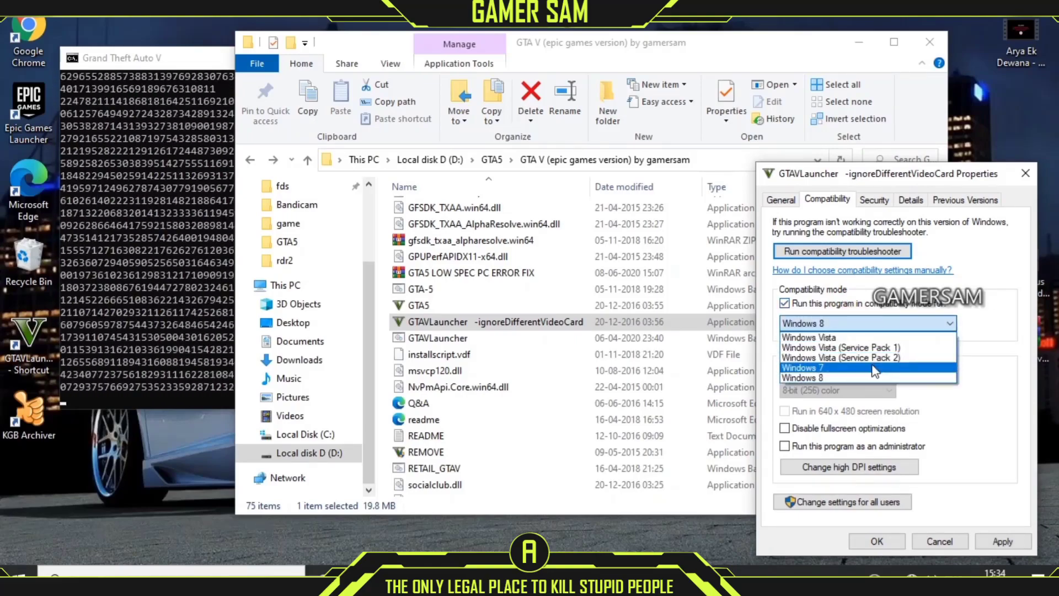
click(803, 368)
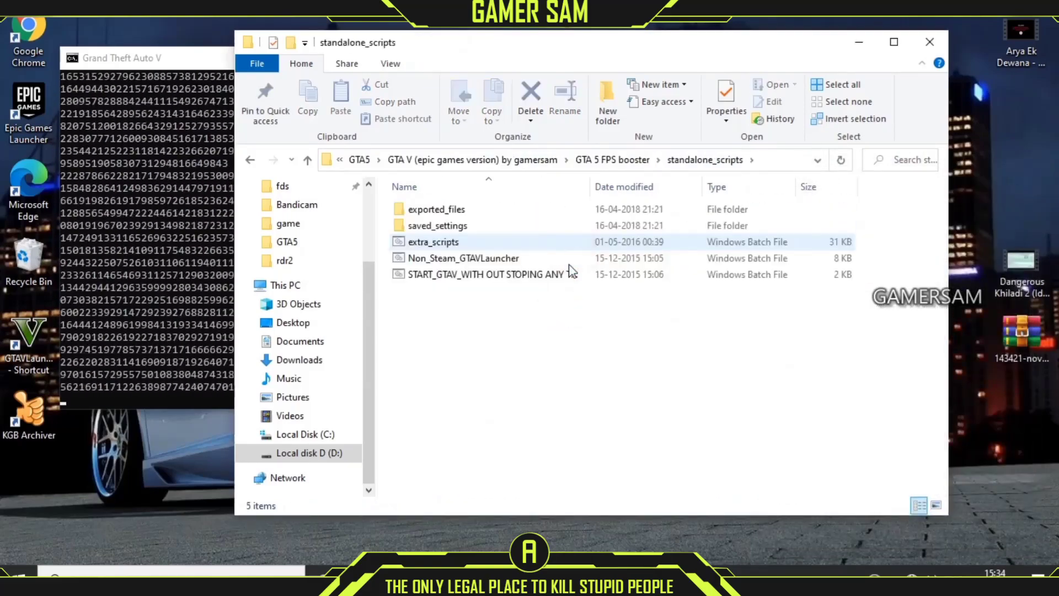
- Cut all FPS booster script files for the game folder, then open documentation's Nvidia1.png
right_click(462, 257)
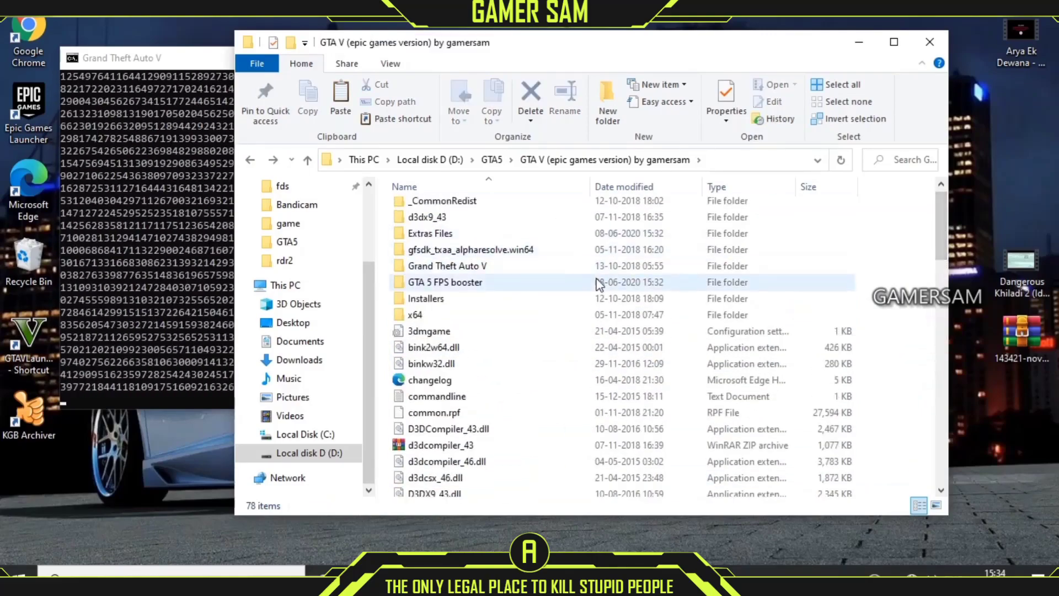
double_click(444, 282)
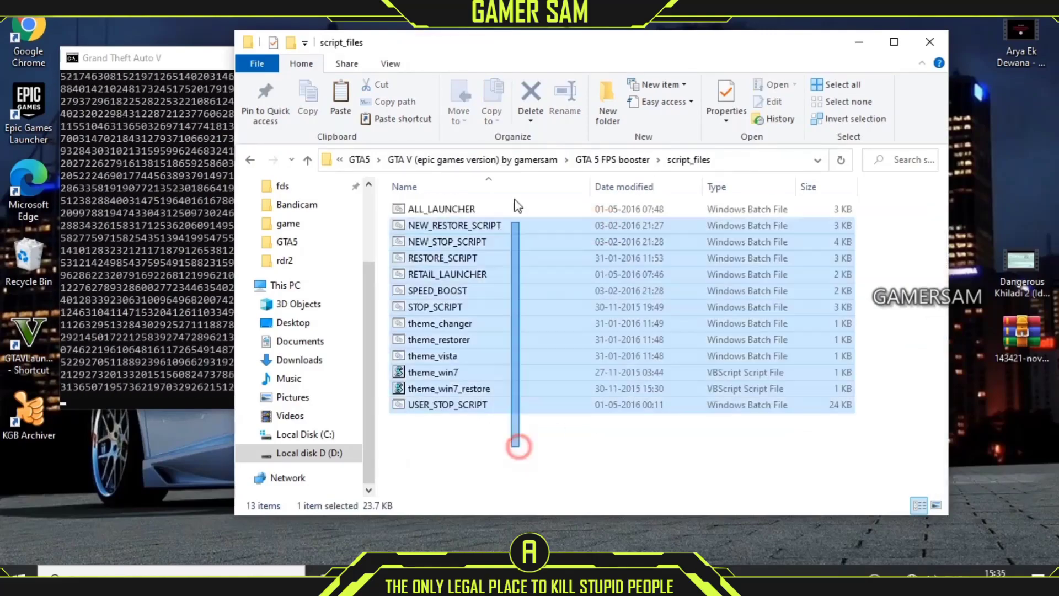
key(ctrl+a)
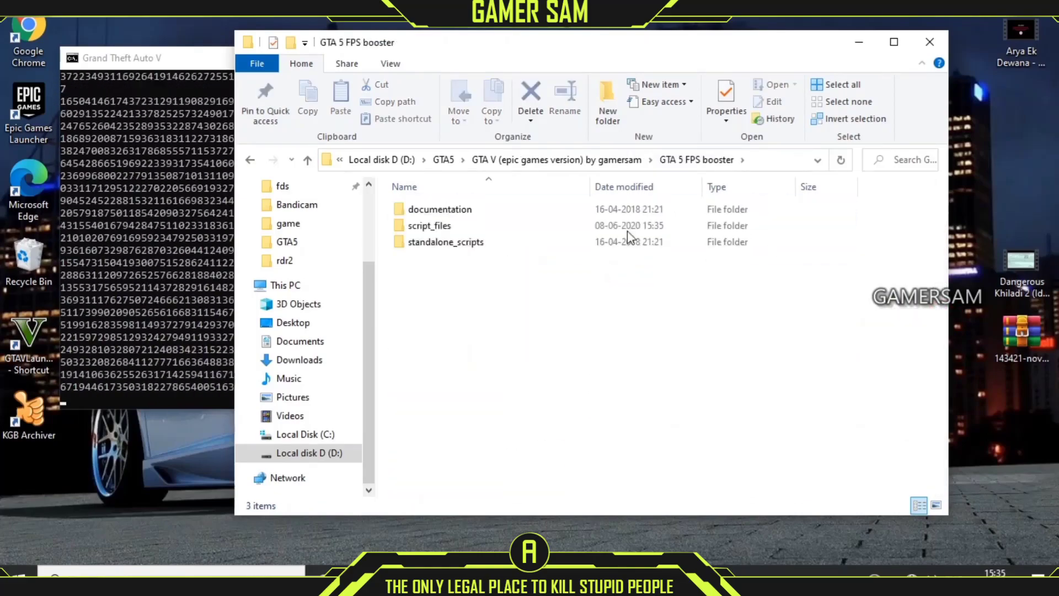
double_click(440, 209)
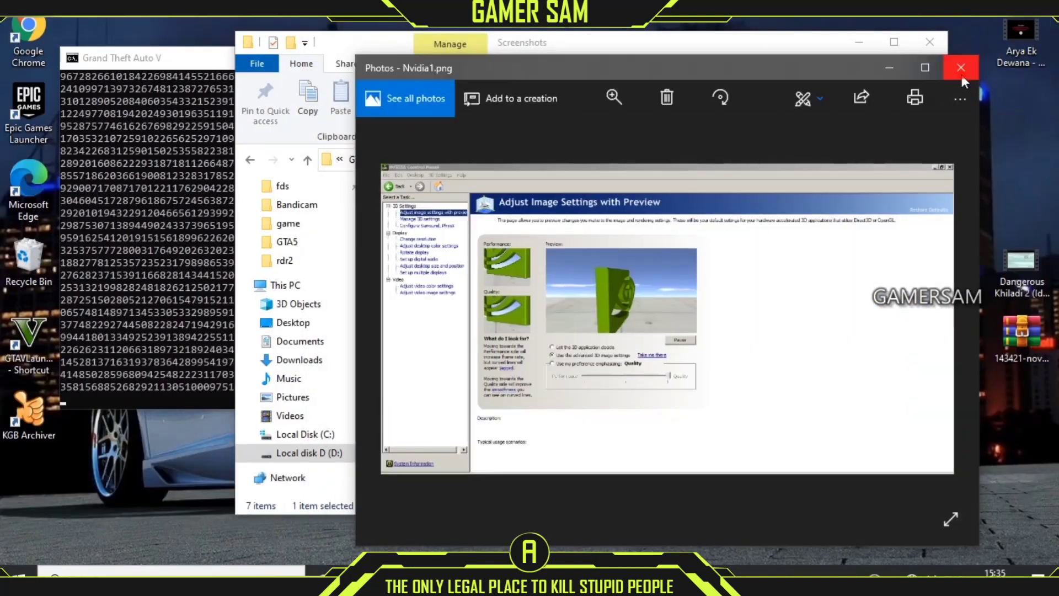
- Close the Nvidia1.png screenshot and open the settings_dx10.1 document
click(960, 67)
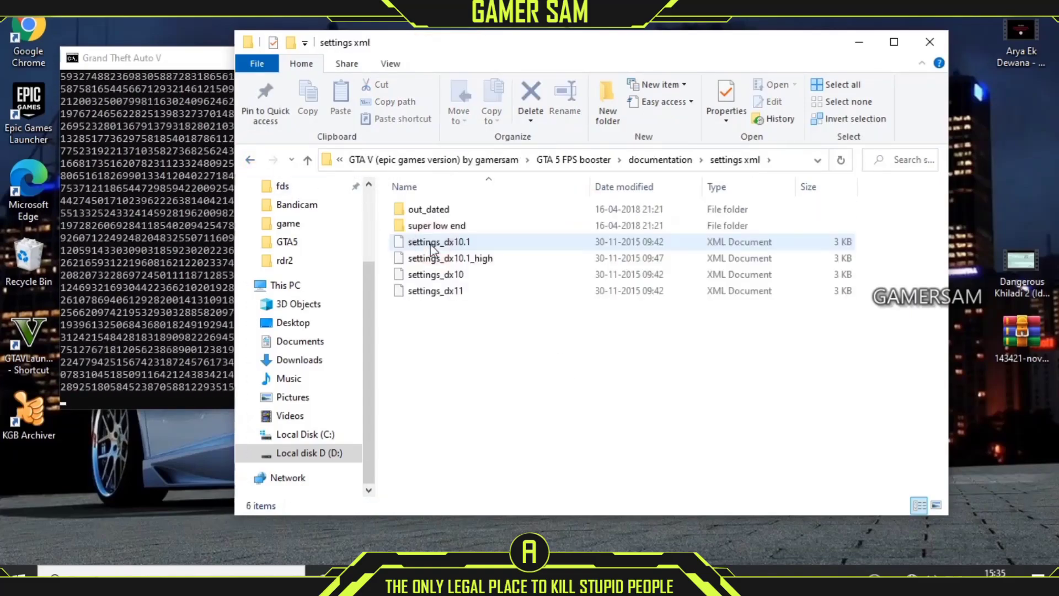
double_click(439, 225)
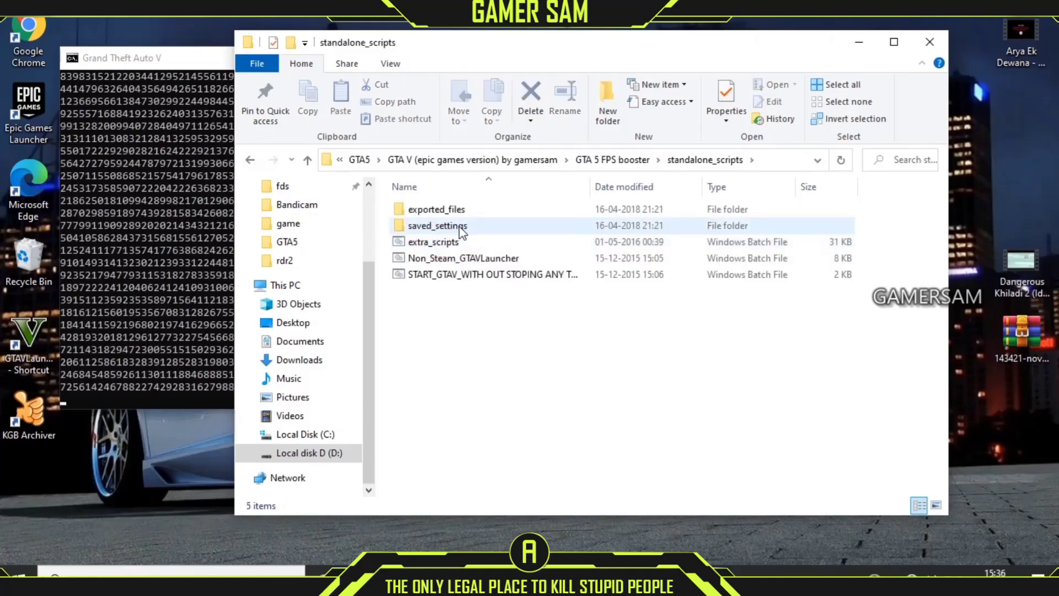
- Paste the saved_settings items, including the programs and services folders, into the GTA V folder
double_click(437, 225)
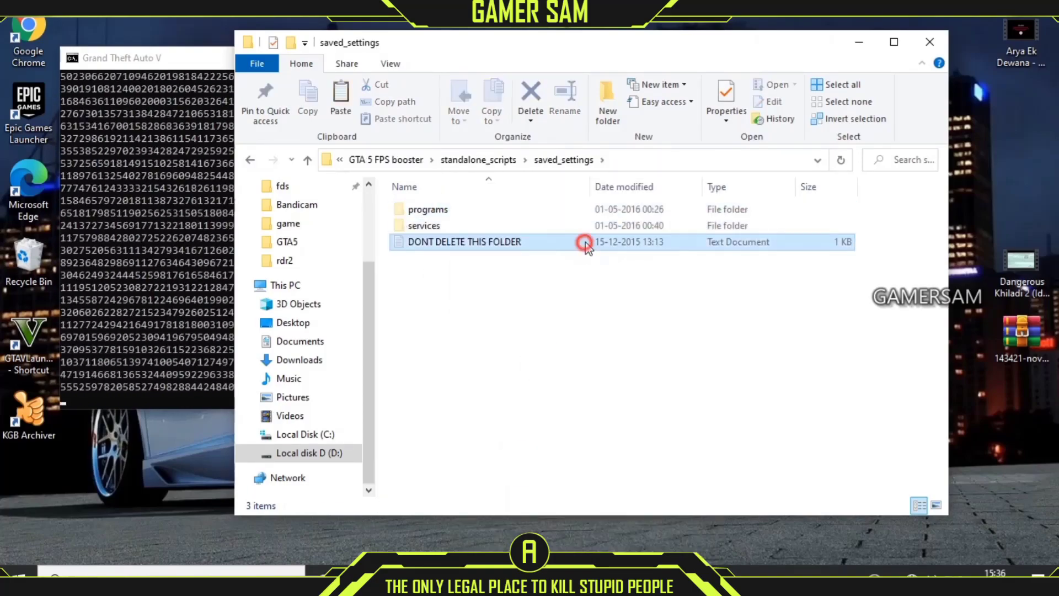
double_click(464, 242)
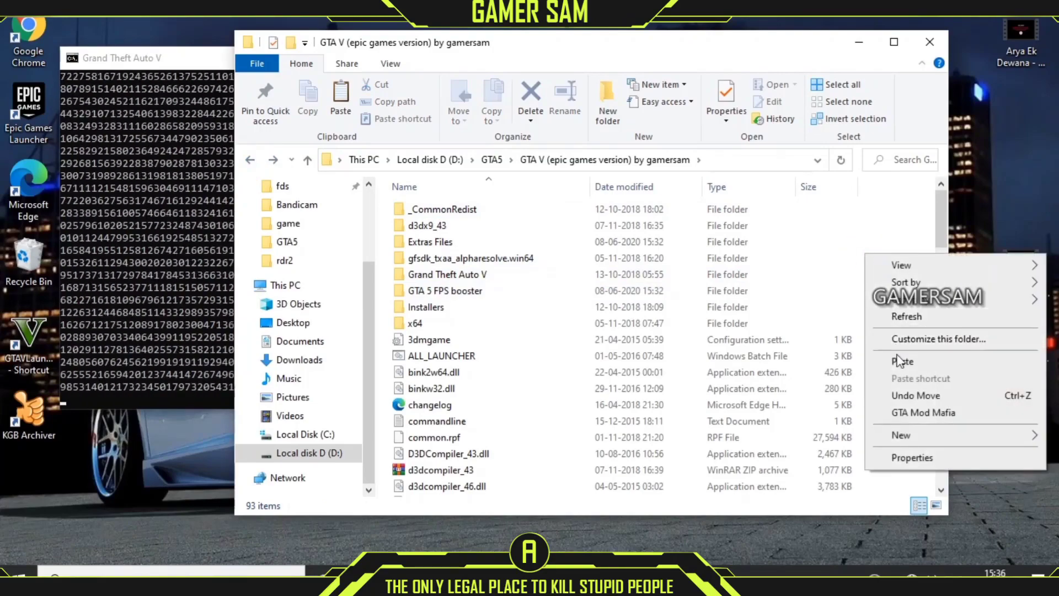
click(903, 361)
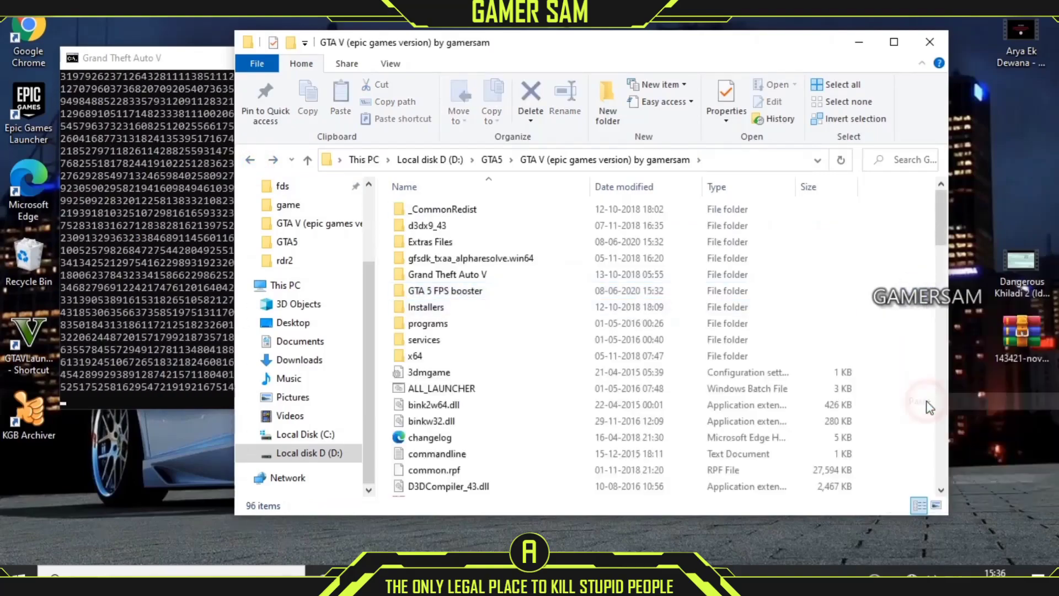
click(415, 355)
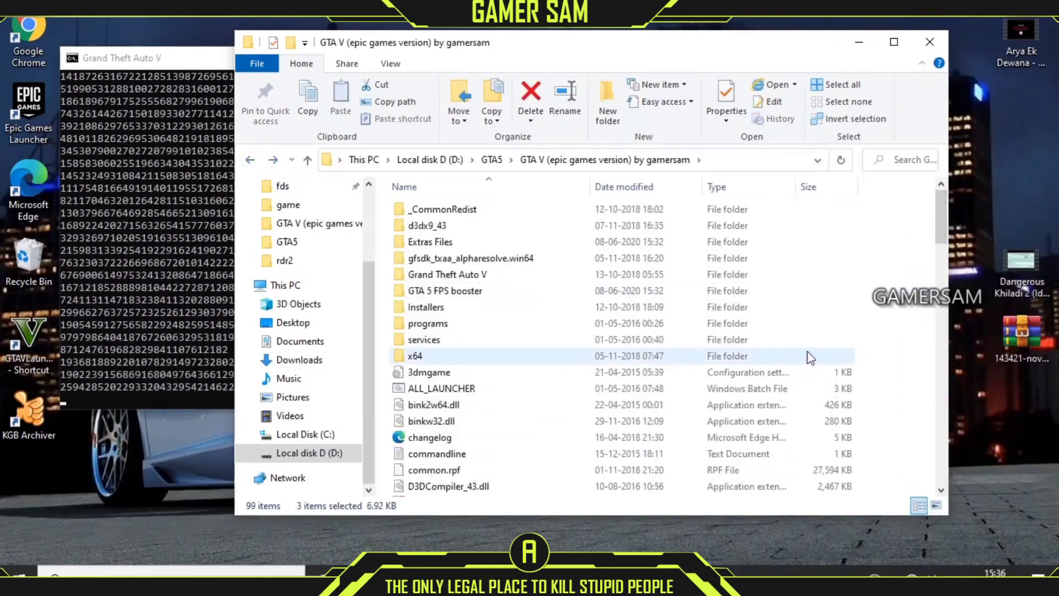